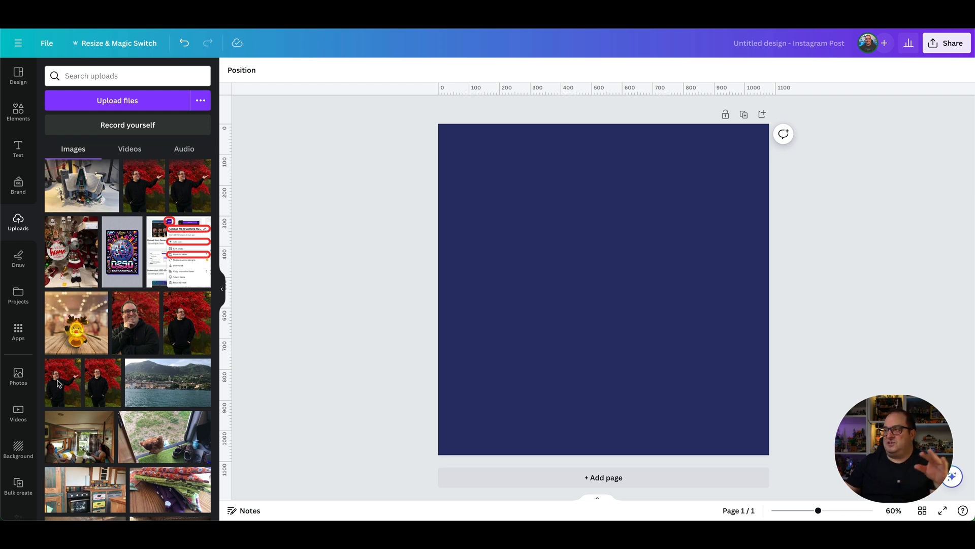
{"action": "mouse_move", "coordinate": [67, 382]}
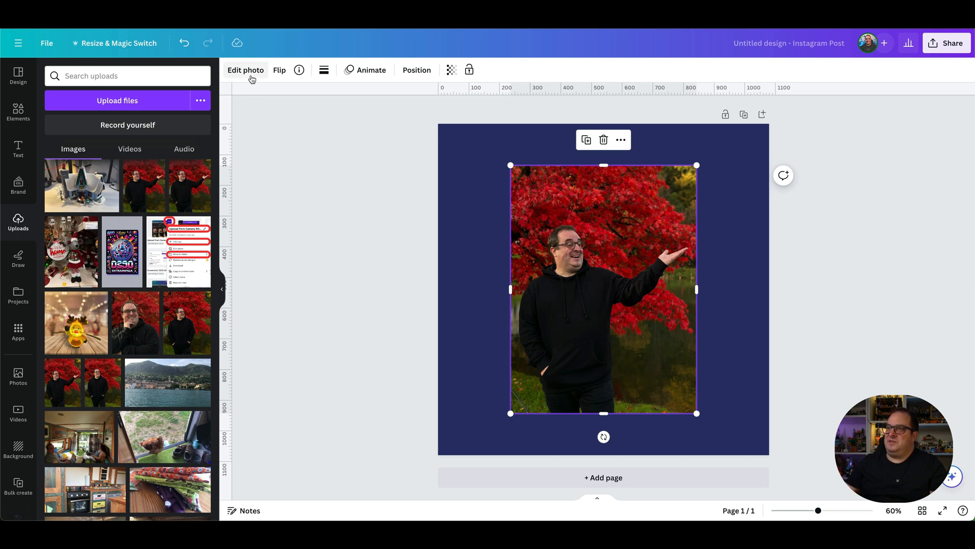
Step: Run BG Remover on the photo, removing the red foliage so the man stands on navy
{"action": "left_click", "coordinate": [245, 69]}
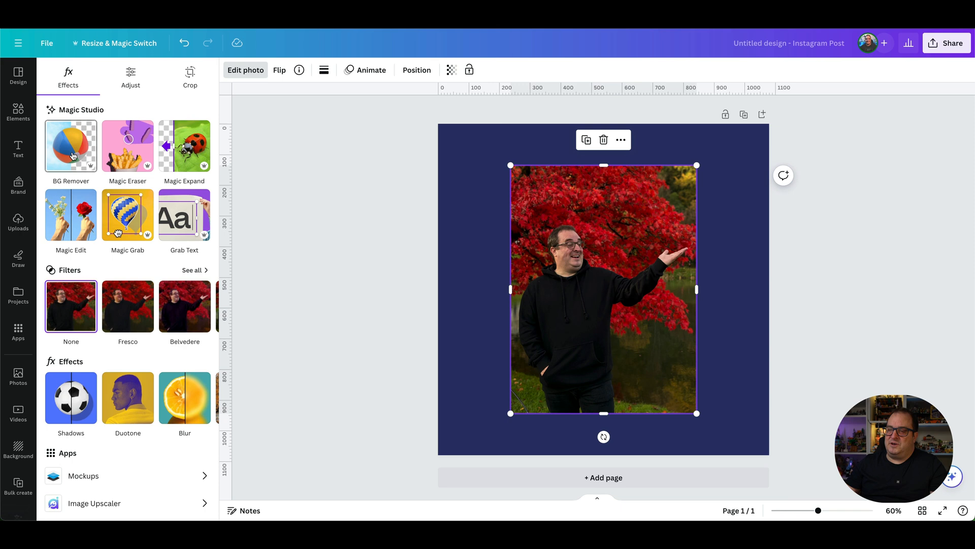
{"action": "left_click", "coordinate": [70, 146]}
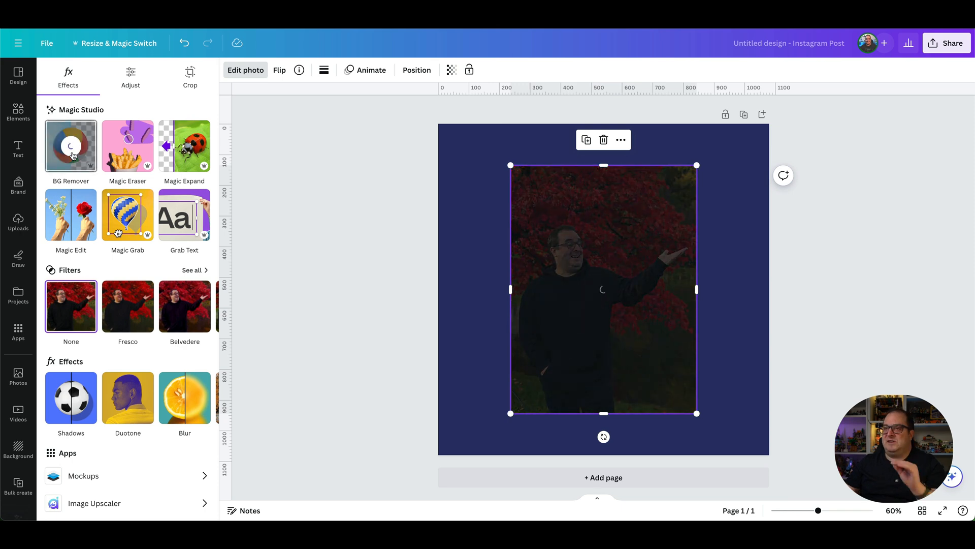
{"action": "left_click", "coordinate": [70, 146]}
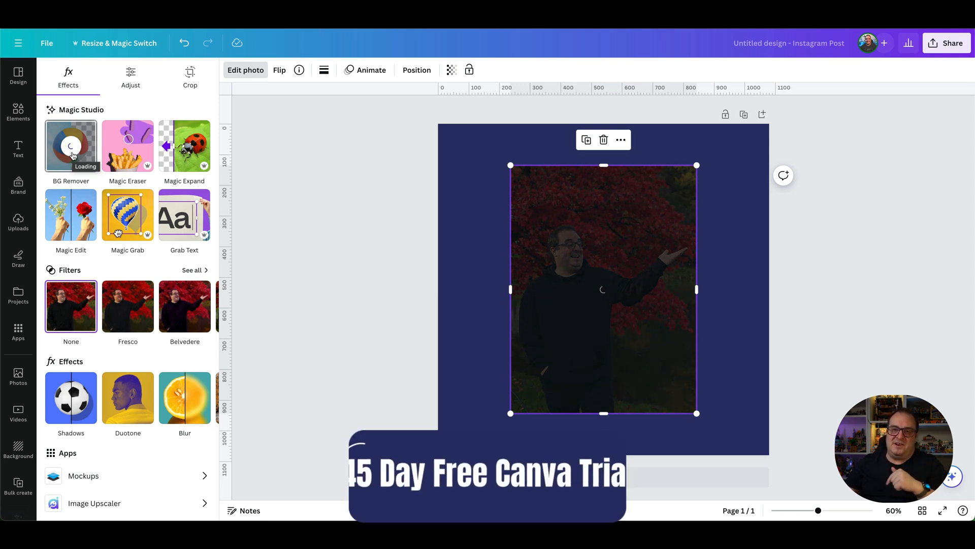
{"action": "left_click", "coordinate": [70, 145]}
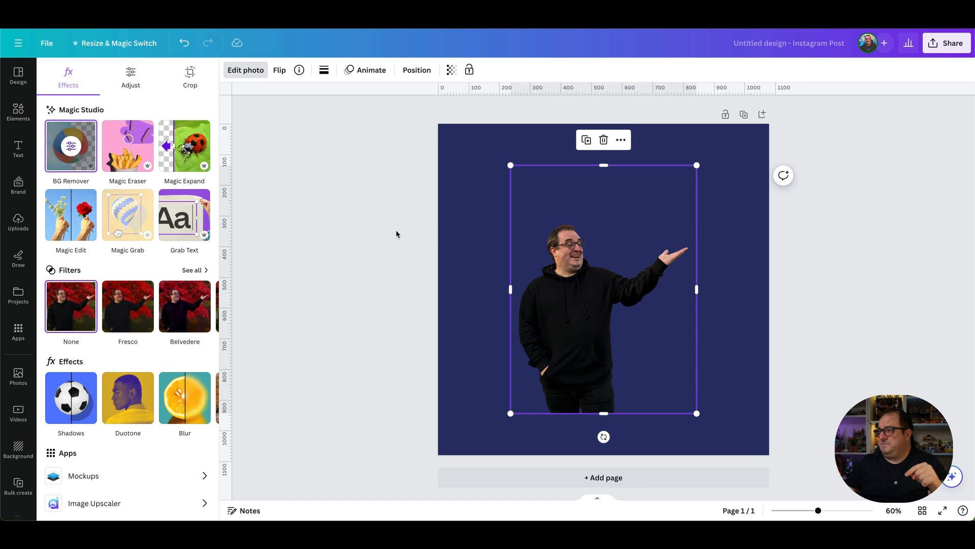
{"action": "mouse_move", "coordinate": [575, 272]}
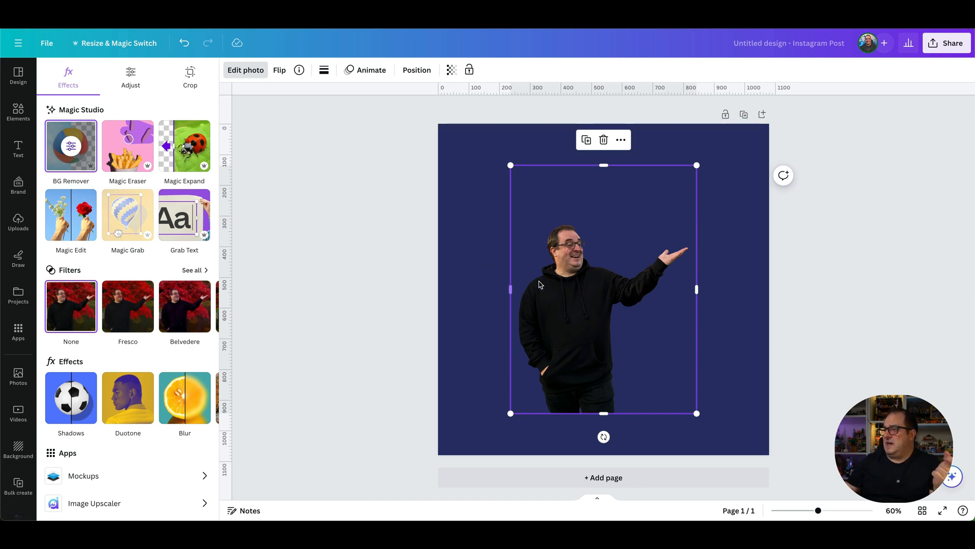
{"action": "mouse_move", "coordinate": [281, 235]}
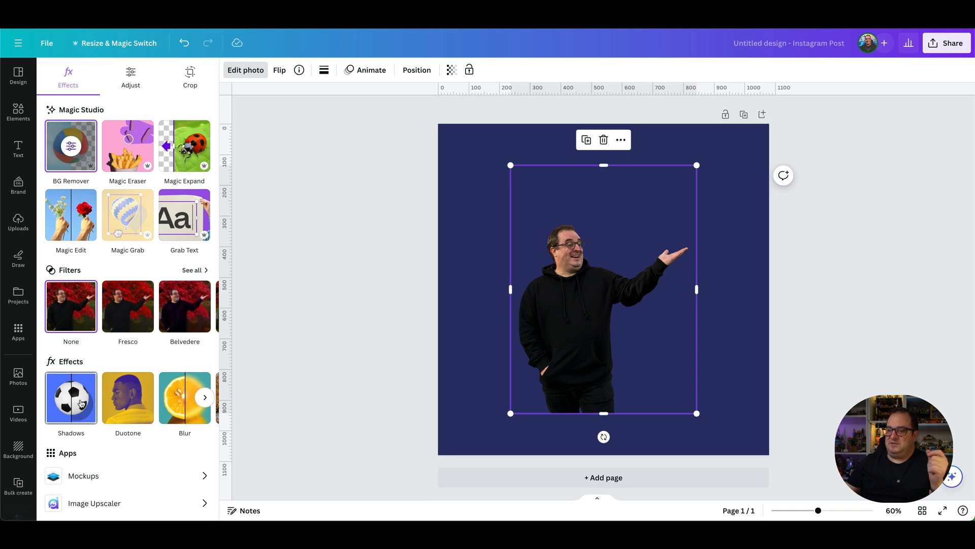
Step: Try Glow and Drop shadows, then apply a thick black Outline shadow to the man
{"action": "left_click", "coordinate": [71, 399]}
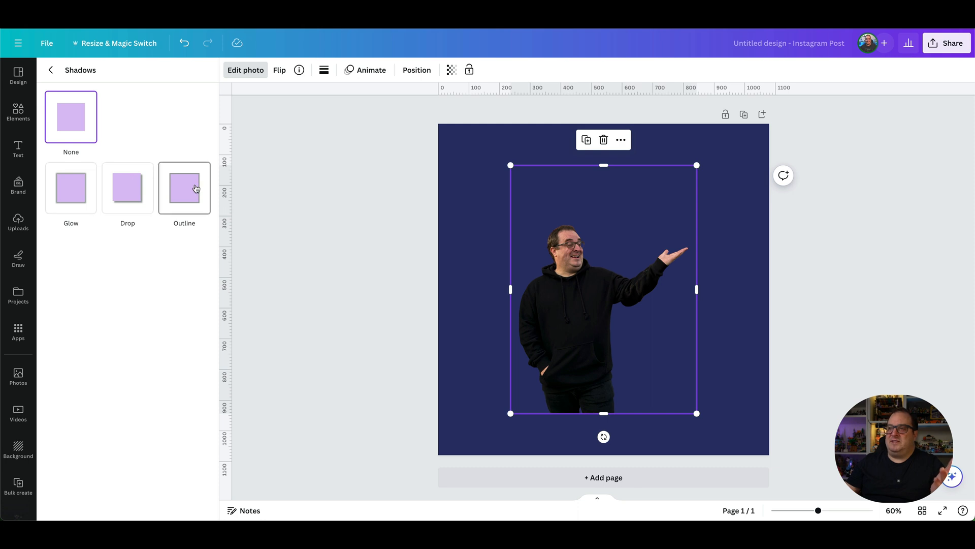
{"action": "left_click", "coordinate": [184, 188]}
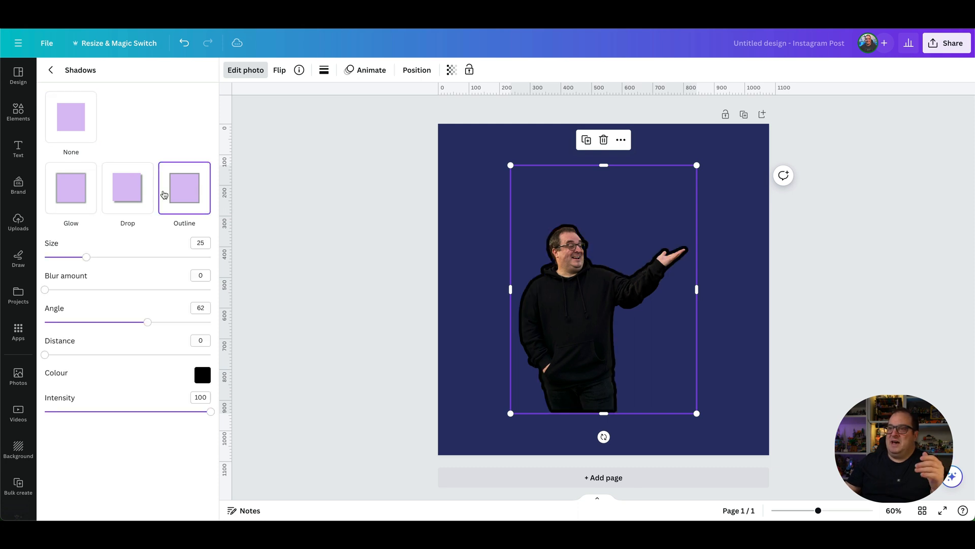
{"action": "left_click", "coordinate": [71, 188]}
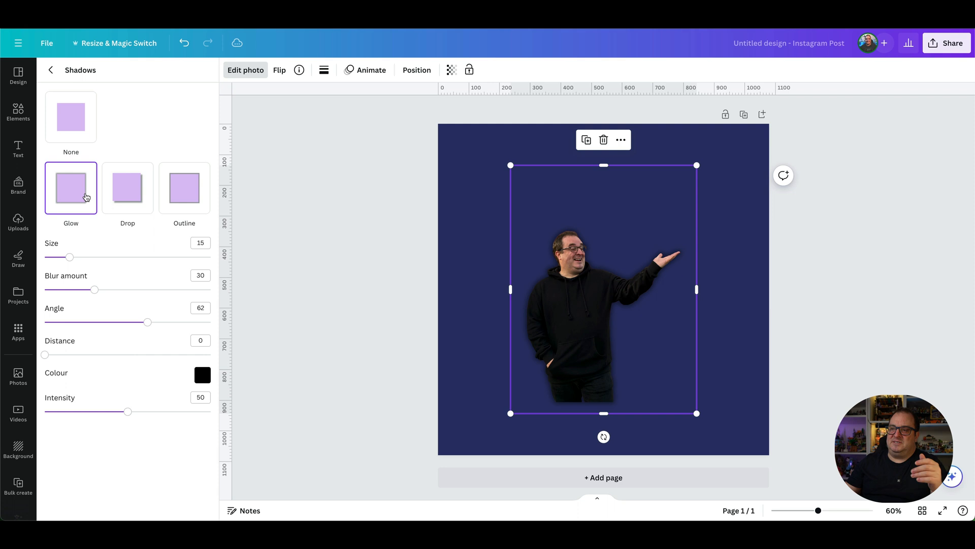
{"action": "left_click", "coordinate": [127, 187]}
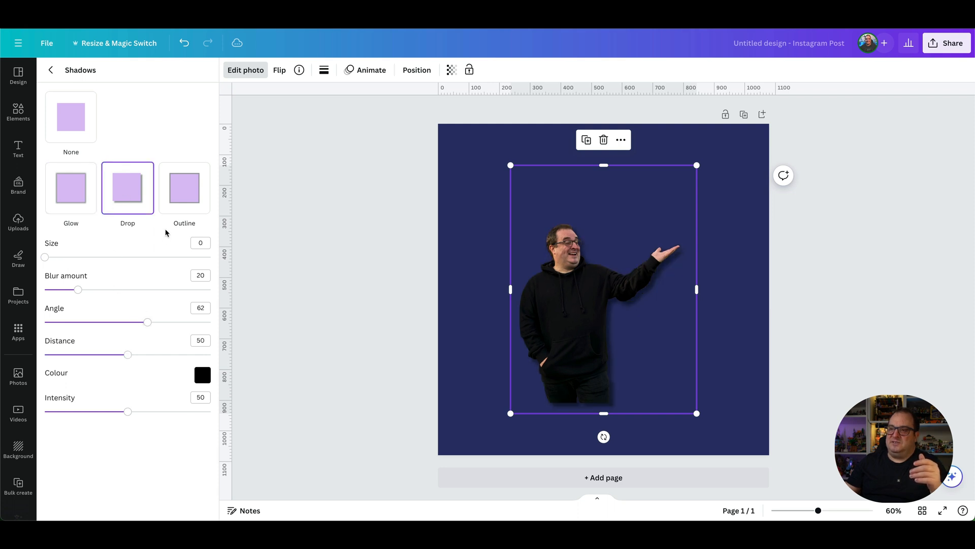
{"action": "left_click", "coordinate": [183, 188]}
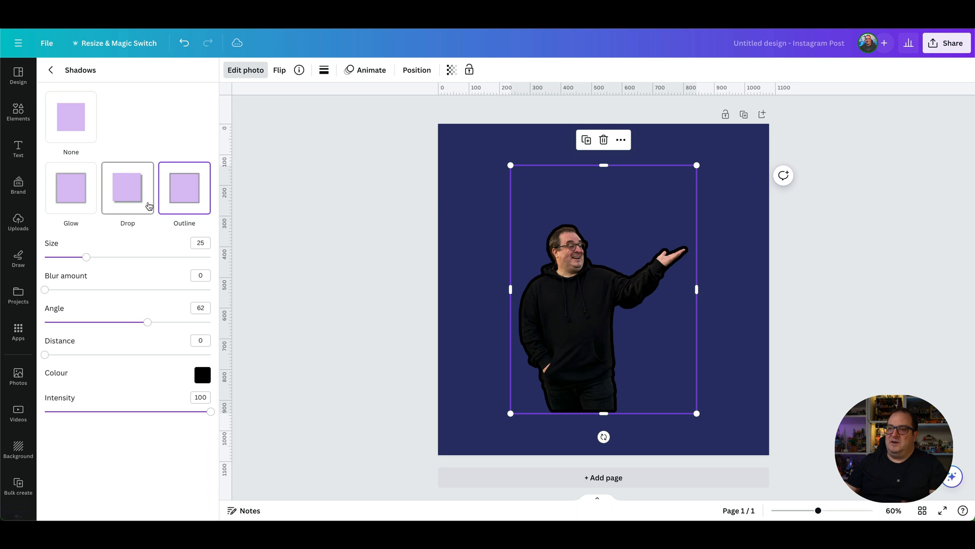
{"action": "left_click", "coordinate": [184, 187]}
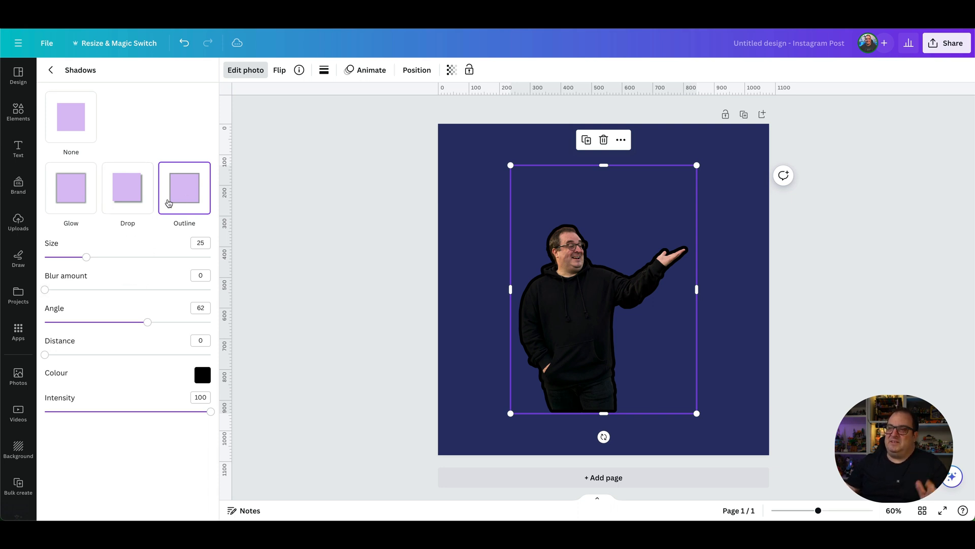
{"action": "left_click", "coordinate": [70, 117]}
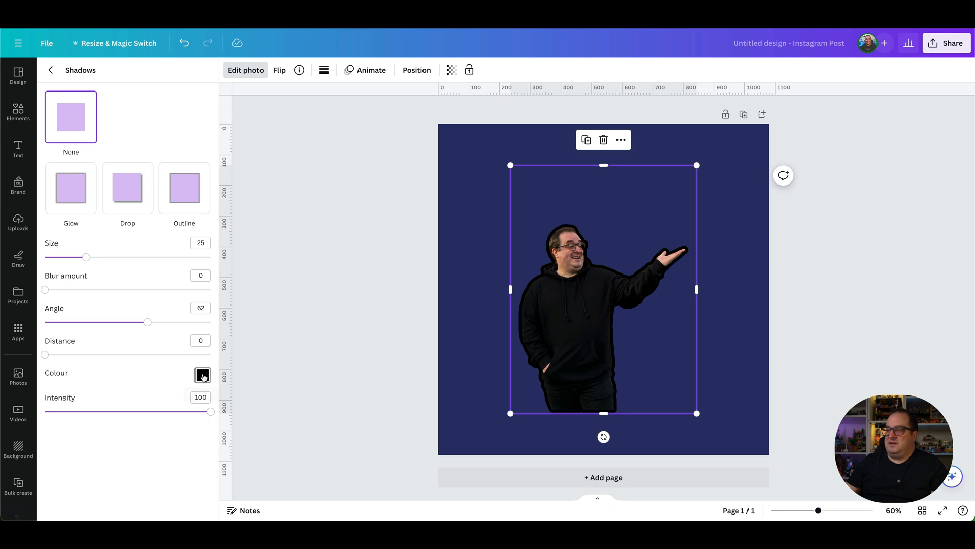
Step: Set the outline colour to white #FFFFFF, size 15 and blur 2
{"action": "left_click", "coordinate": [202, 375]}
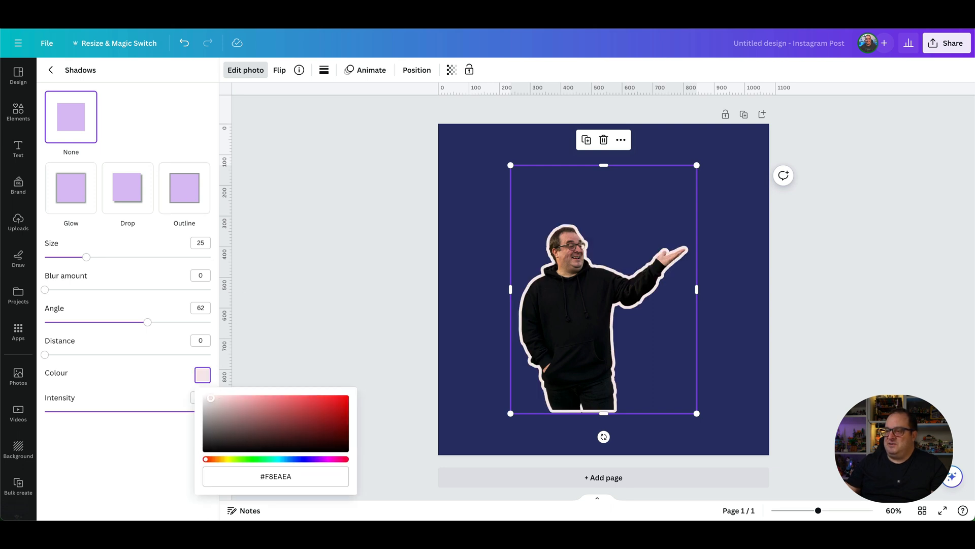
{"action": "left_click", "coordinate": [205, 397]}
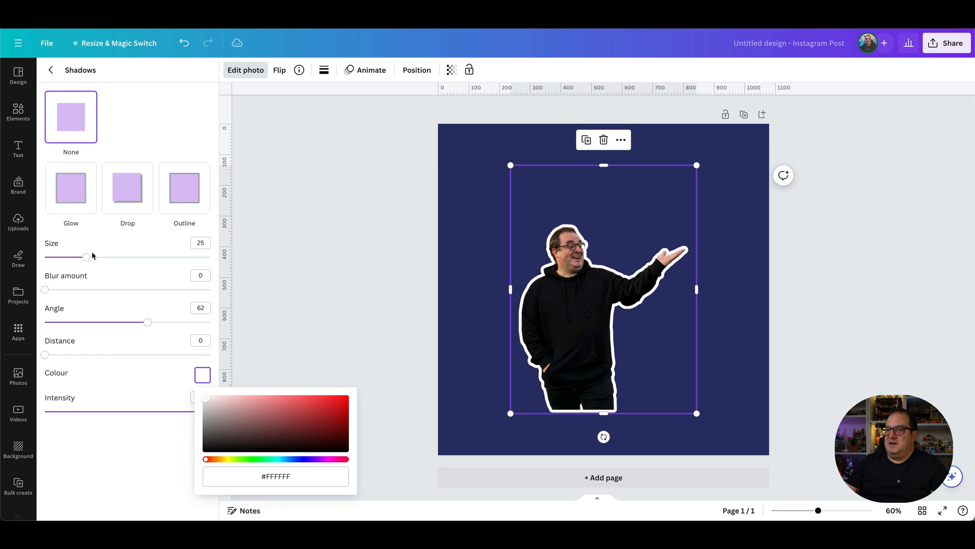
{"action": "left_click_drag", "start_coordinate": [87, 256], "coordinate": [211, 256]}
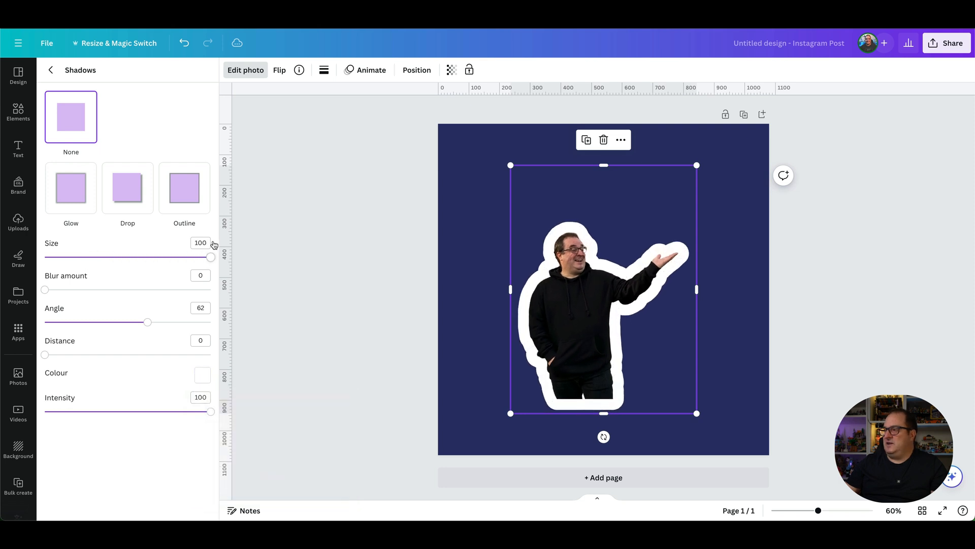
{"action": "left_click_drag", "start_coordinate": [211, 256], "coordinate": [69, 256]}
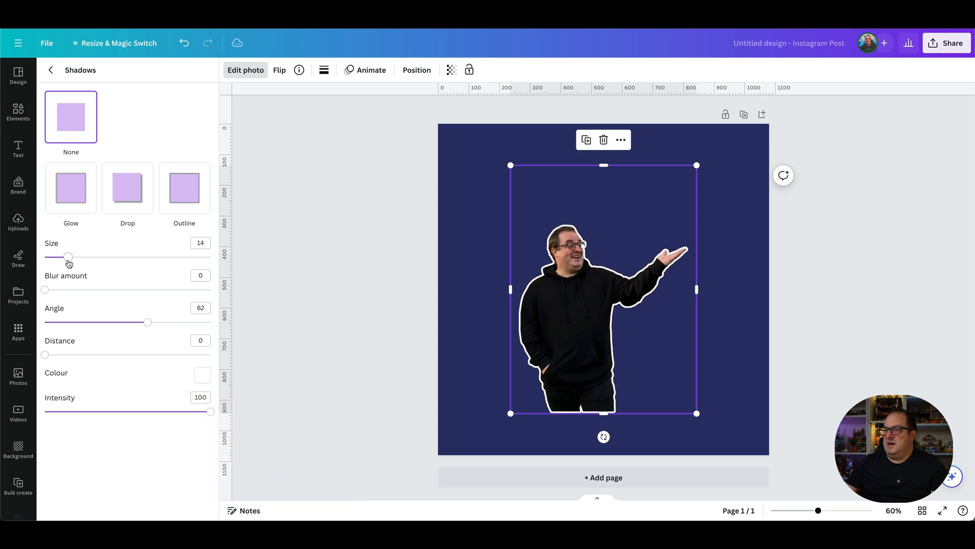
{"action": "left_click_drag", "start_coordinate": [67, 257], "coordinate": [70, 257]}
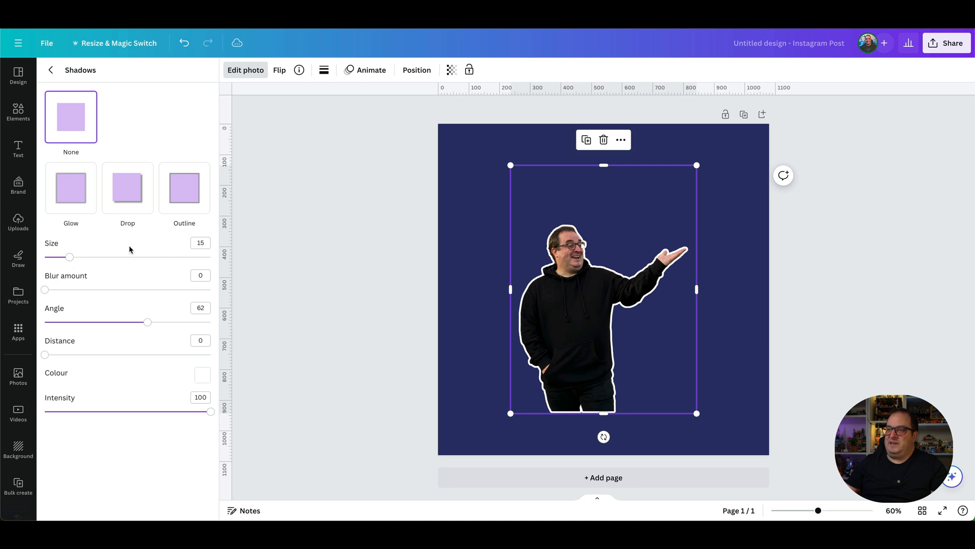
{"action": "mouse_move", "coordinate": [54, 300]}
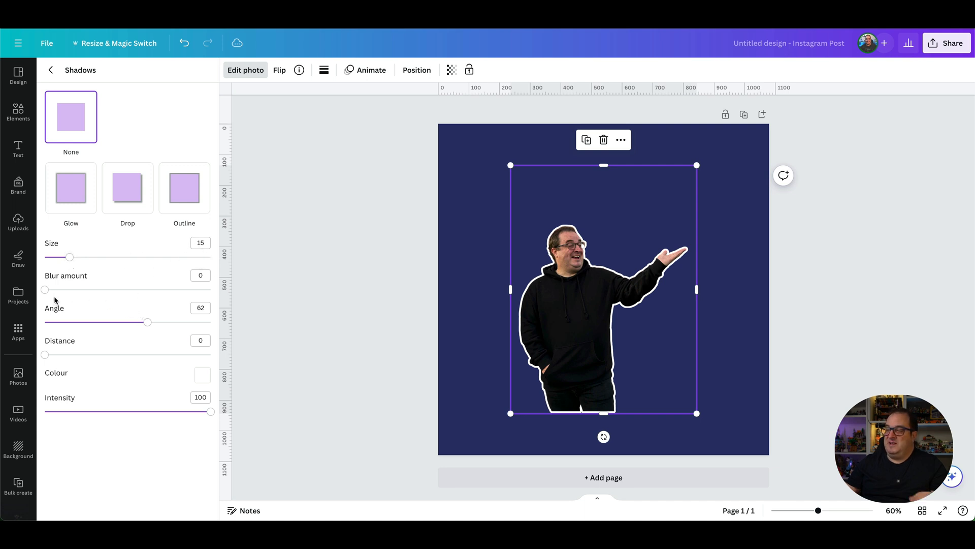
{"action": "left_click_drag", "start_coordinate": [44, 289], "coordinate": [49, 289]}
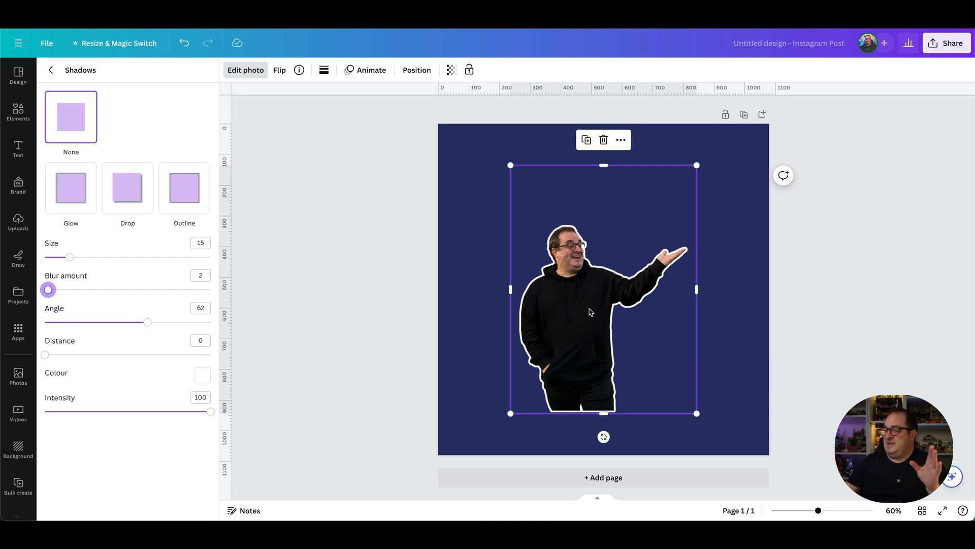
{"action": "mouse_move", "coordinate": [538, 284]}
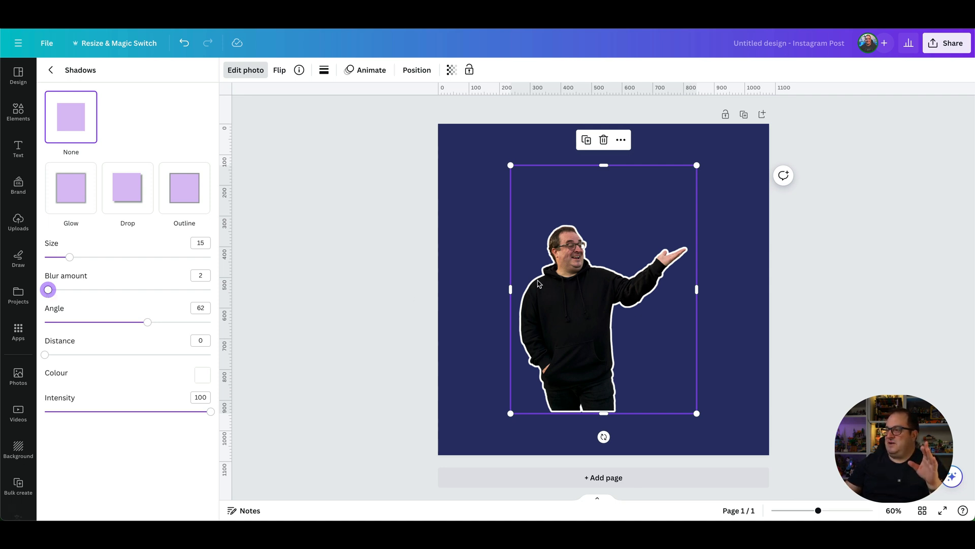
Step: Reduce the white outline's Shadows size to 10
{"action": "left_click", "coordinate": [19, 221]}
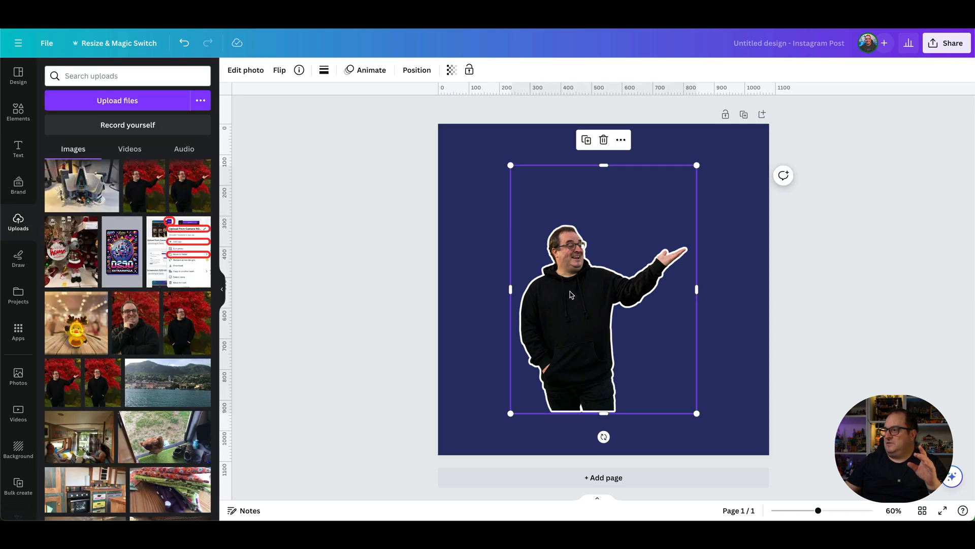
{"action": "mouse_move", "coordinate": [283, 105]}
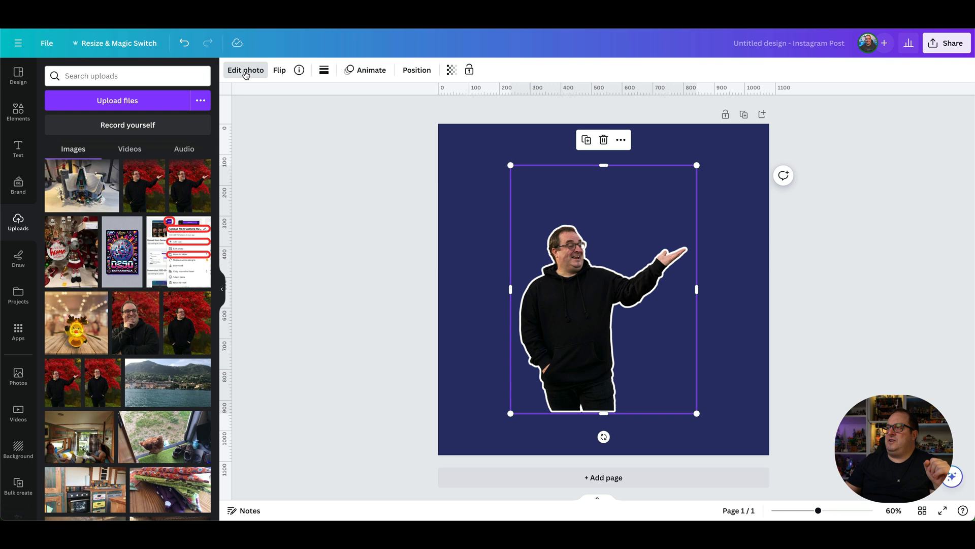
{"action": "left_click", "coordinate": [245, 70]}
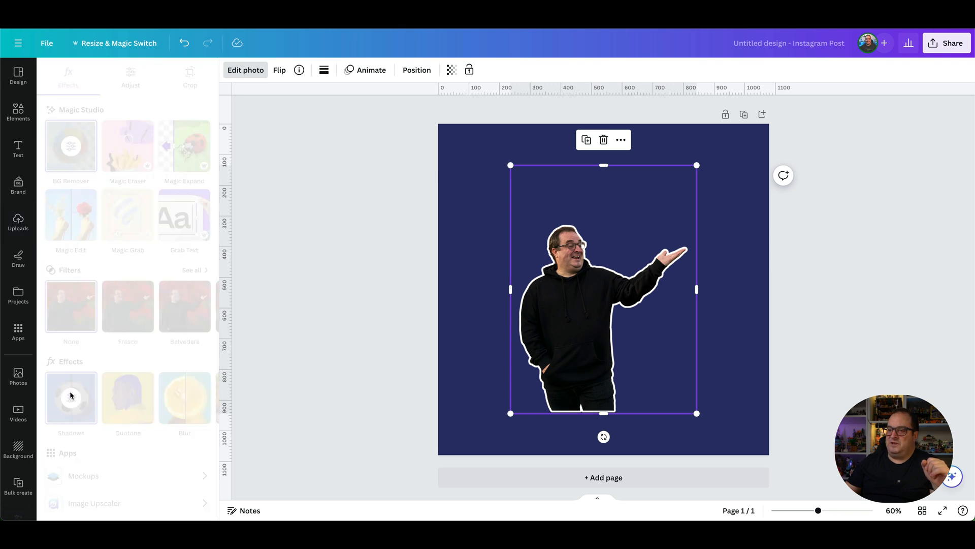
{"action": "left_click", "coordinate": [70, 398]}
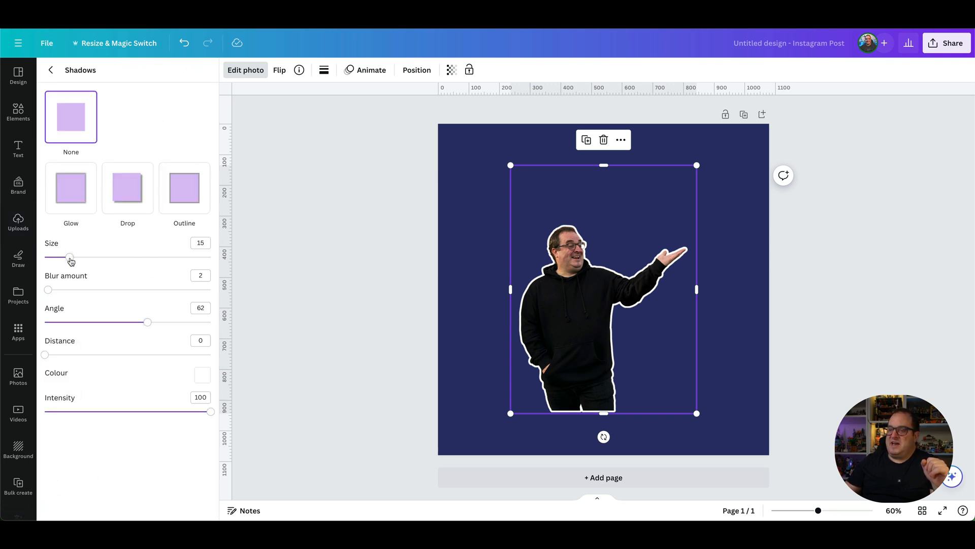
{"action": "left_click_drag", "start_coordinate": [70, 258], "coordinate": [87, 257]}
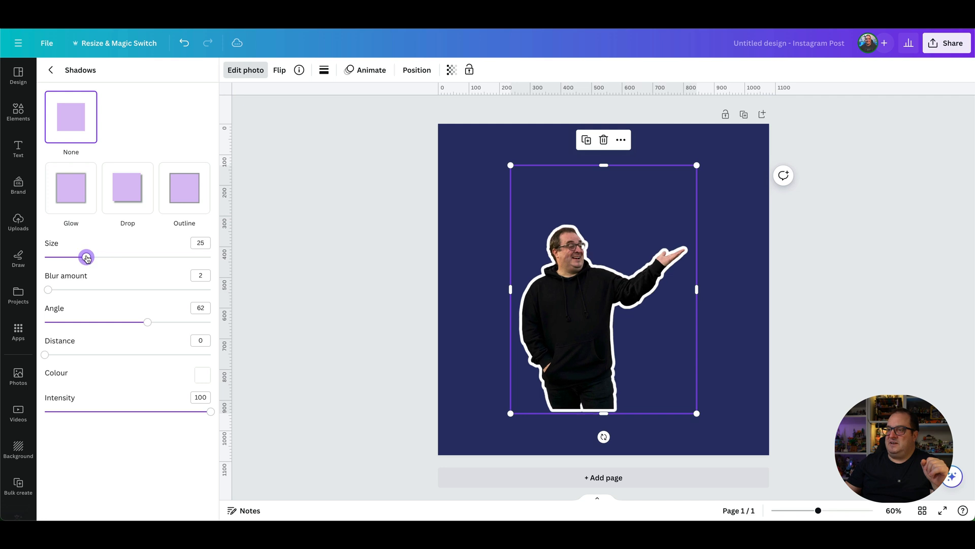
{"action": "left_click_drag", "start_coordinate": [86, 257], "coordinate": [52, 257]}
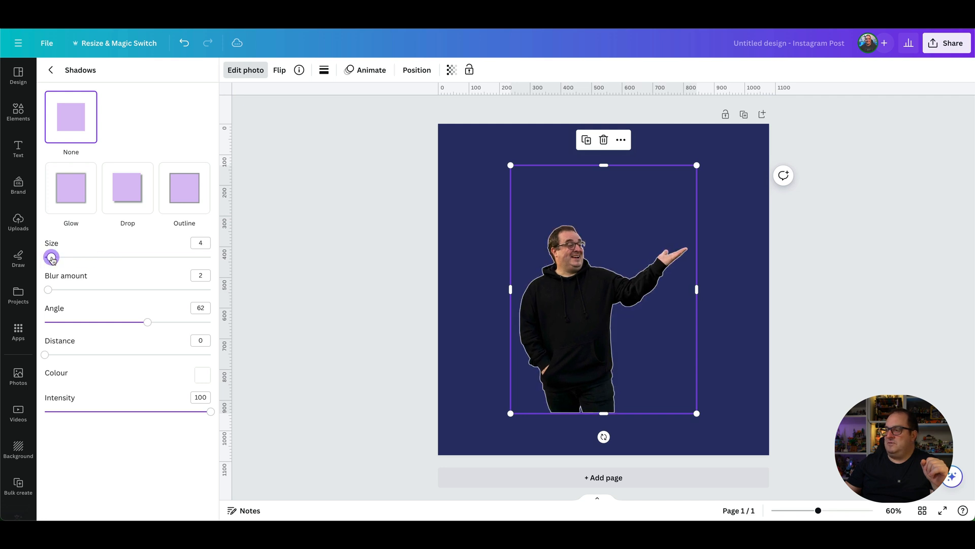
{"action": "left_click_drag", "start_coordinate": [52, 257], "coordinate": [61, 258]}
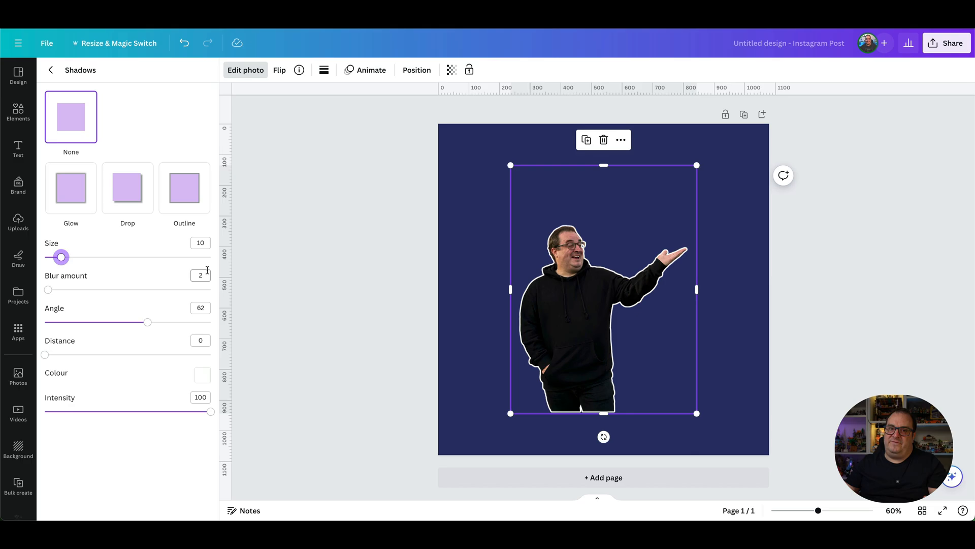
{"action": "left_click", "coordinate": [18, 222]}
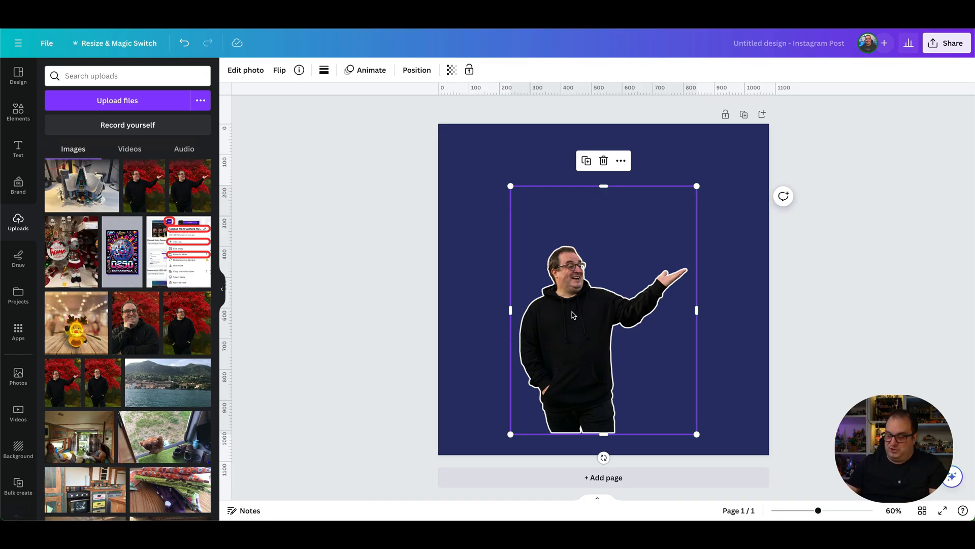
Step: Move the duplicated man aside and give it a pale yellow #F4F279 glow
{"action": "left_click_drag", "start_coordinate": [573, 314], "coordinate": [530, 280]}
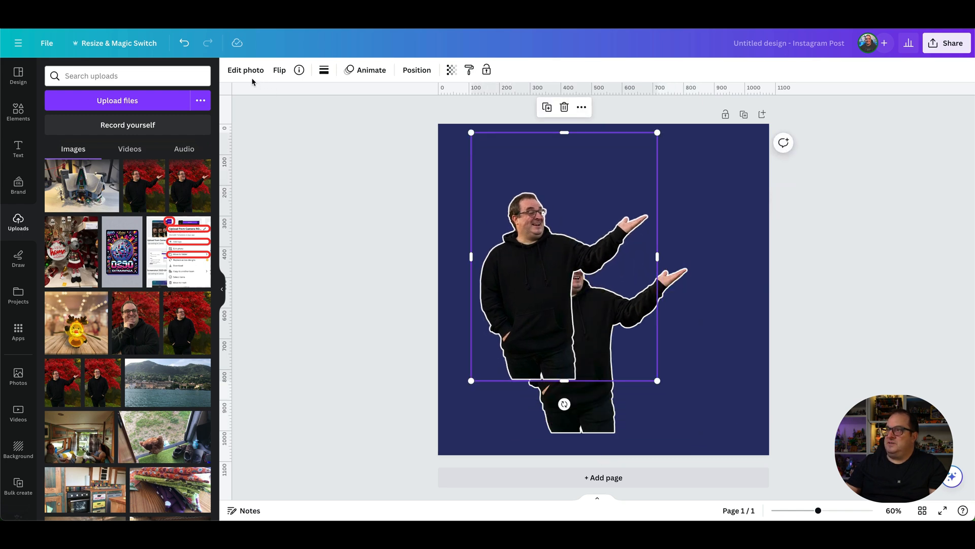
{"action": "left_click", "coordinate": [245, 69]}
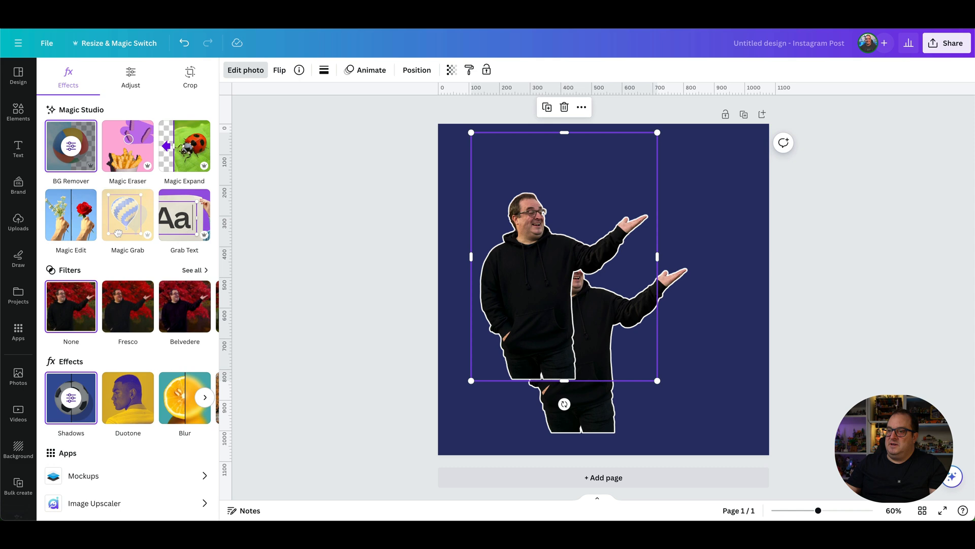
{"action": "left_click", "coordinate": [71, 397]}
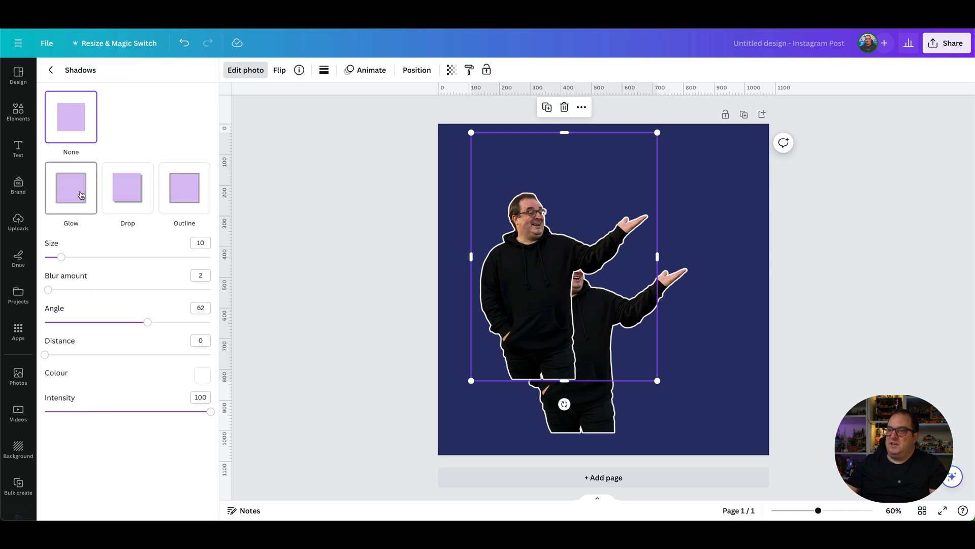
{"action": "left_click", "coordinate": [70, 187]}
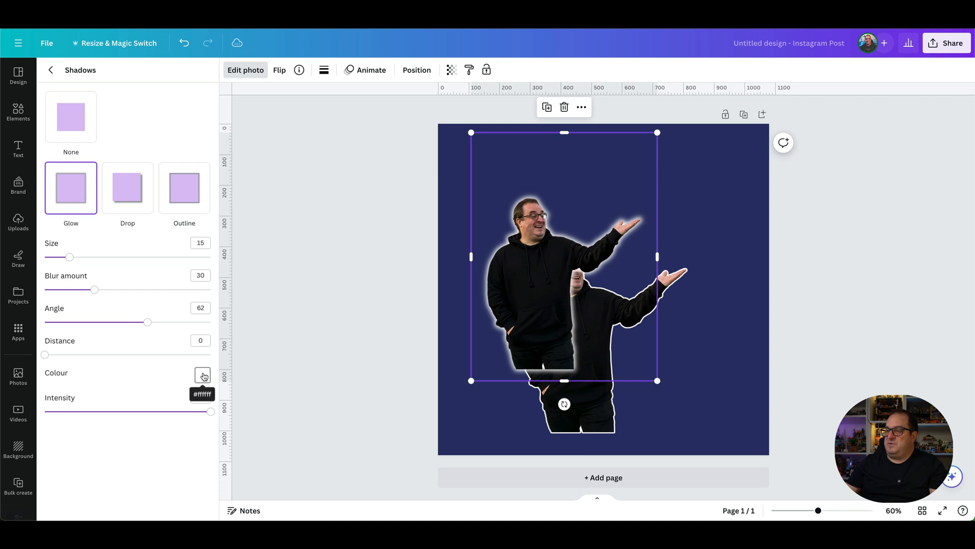
{"action": "left_click", "coordinate": [202, 375]}
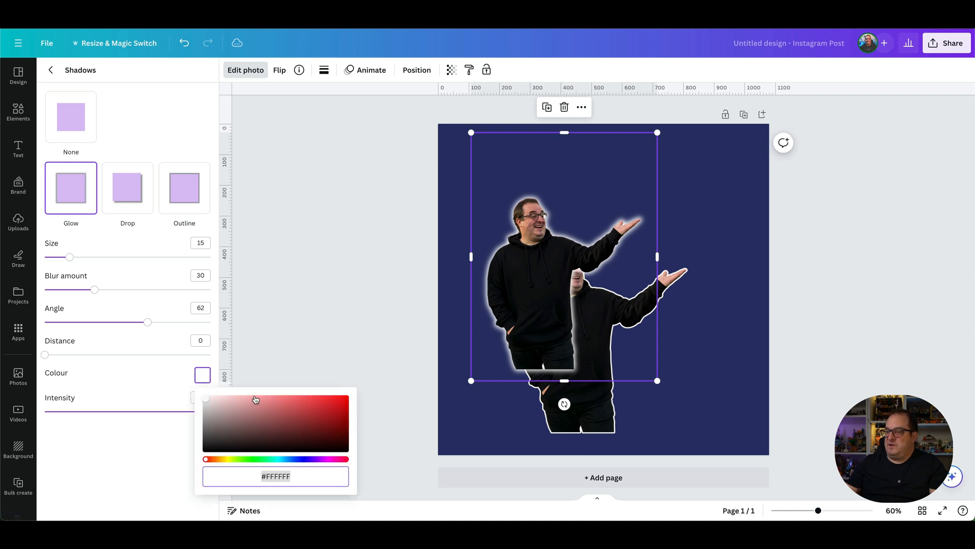
{"action": "left_click", "coordinate": [229, 460]}
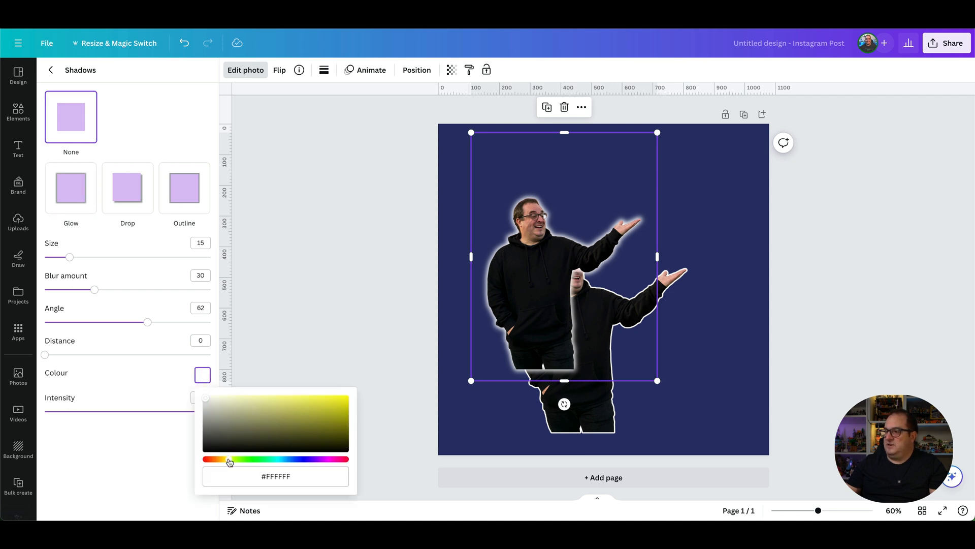
{"action": "left_click", "coordinate": [277, 402]}
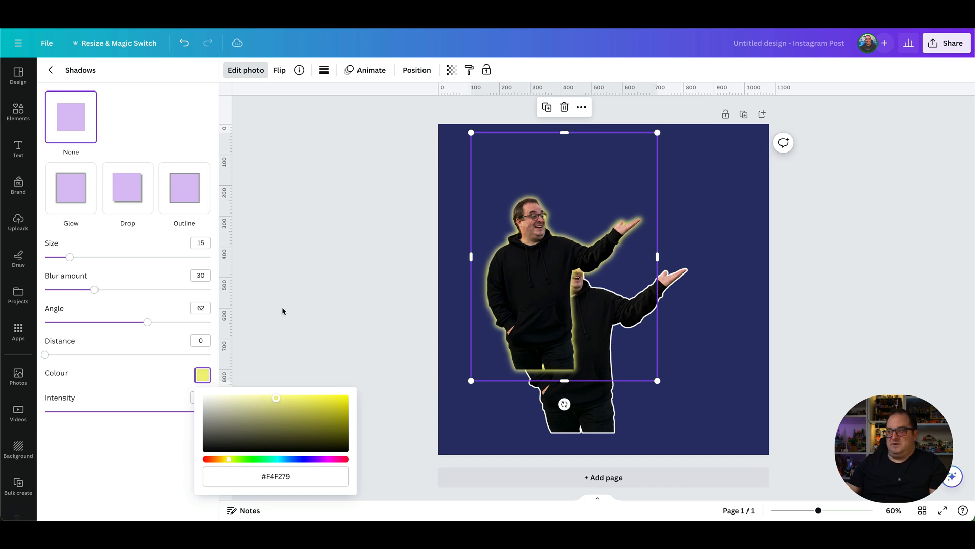
{"action": "left_click", "coordinate": [18, 222]}
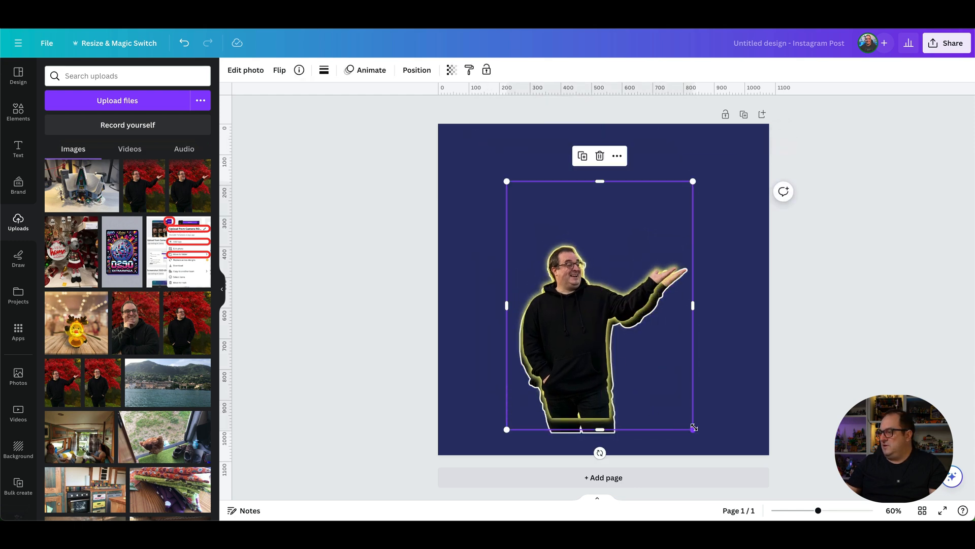
Step: Align the glowing copy over the original man and select the other copy in Layers
{"action": "left_click_drag", "start_coordinate": [692, 427], "coordinate": [703, 443]}
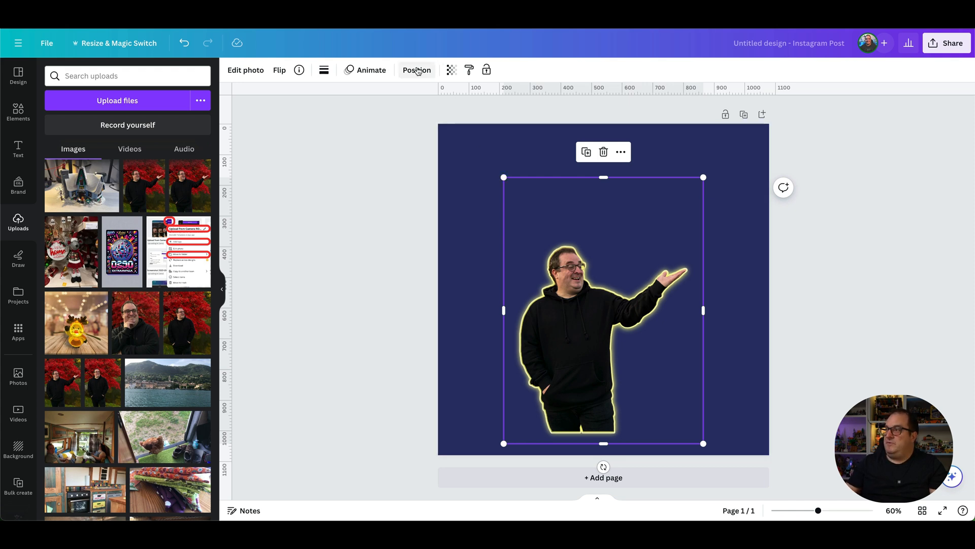
{"action": "left_click", "coordinate": [416, 69]}
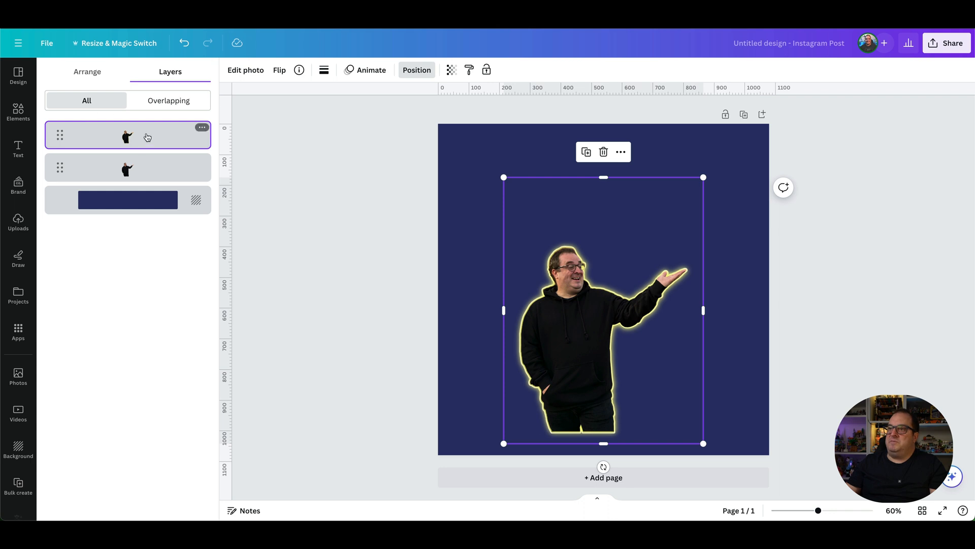
{"action": "left_click", "coordinate": [128, 166]}
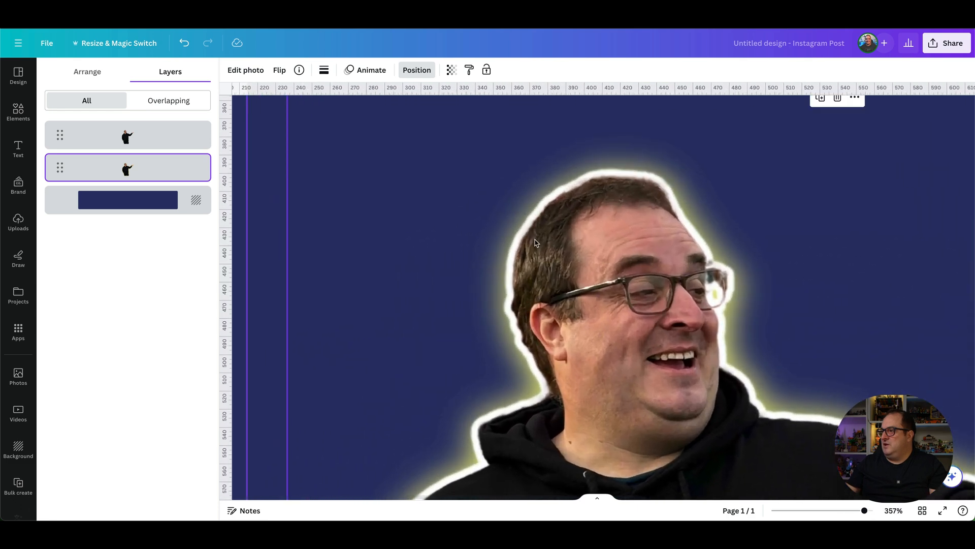
{"action": "mouse_move", "coordinate": [504, 347]}
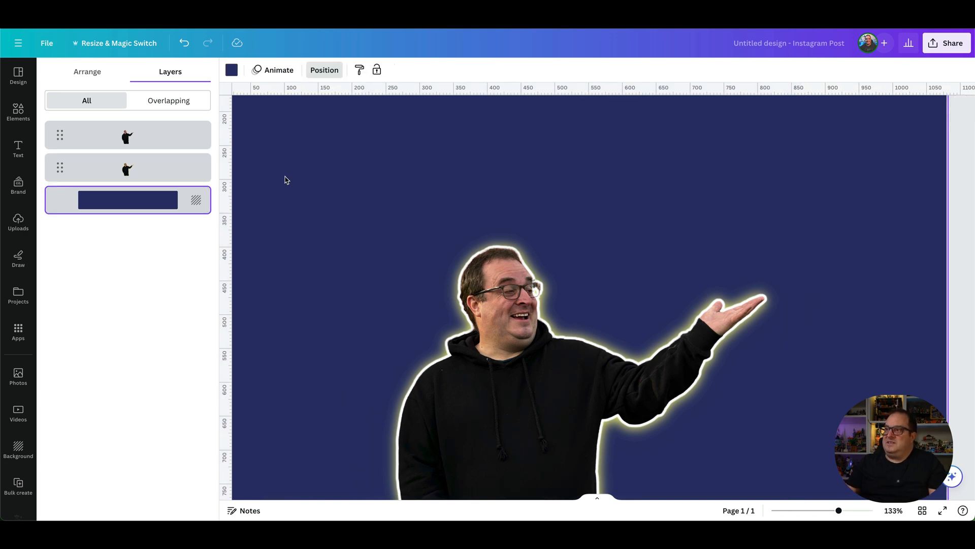
Step: Make the page background white and set the glow colour to black #000000
{"action": "left_click", "coordinate": [230, 69]}
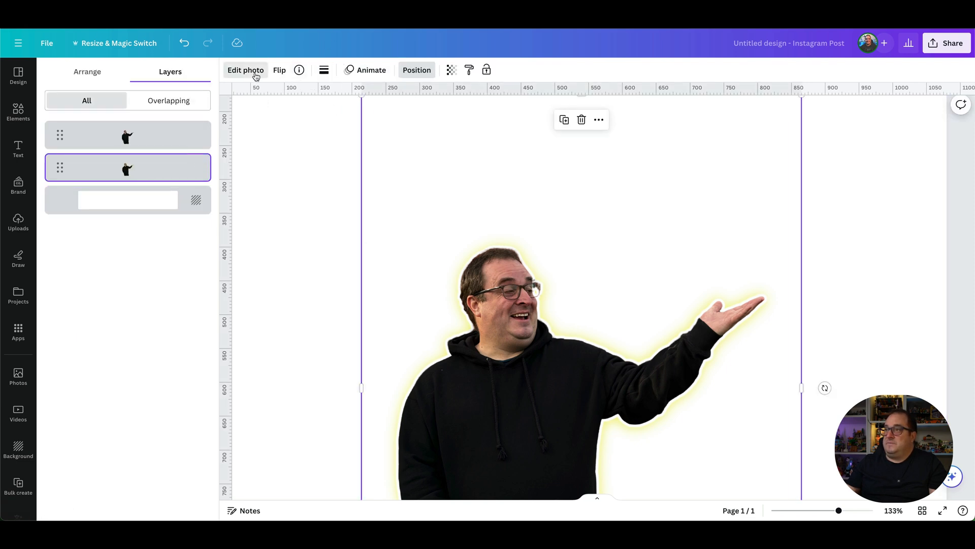
{"action": "left_click", "coordinate": [244, 69]}
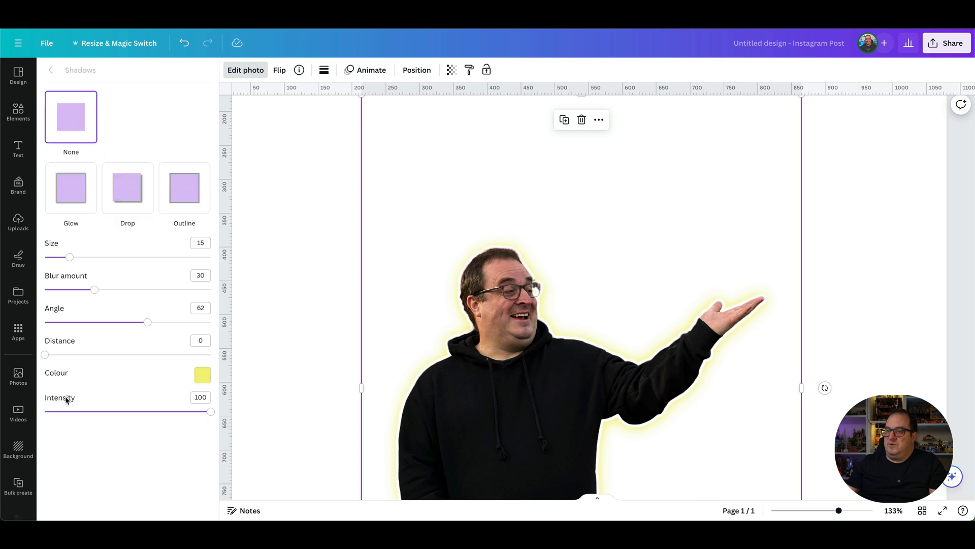
{"action": "left_click", "coordinate": [202, 374]}
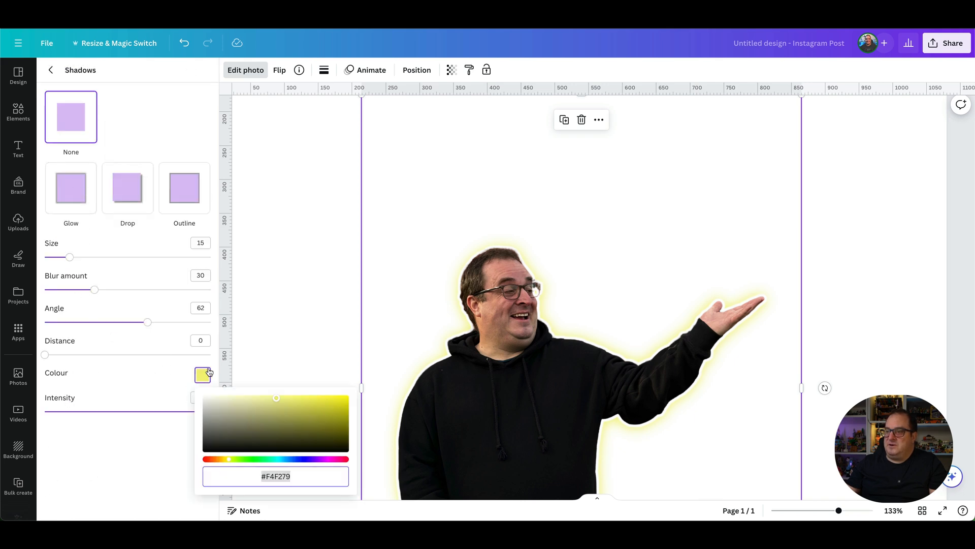
{"action": "left_click", "coordinate": [205, 449]}
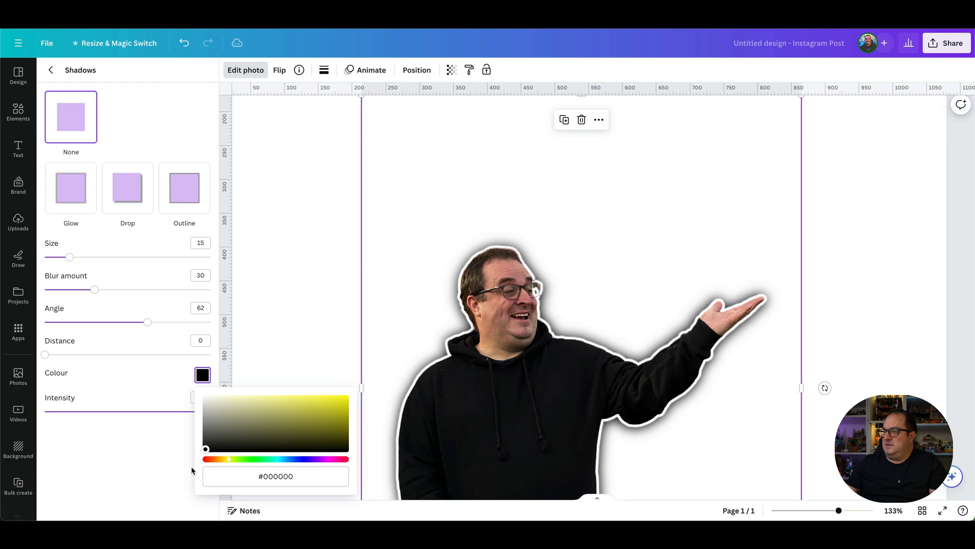
{"action": "left_click", "coordinate": [18, 222]}
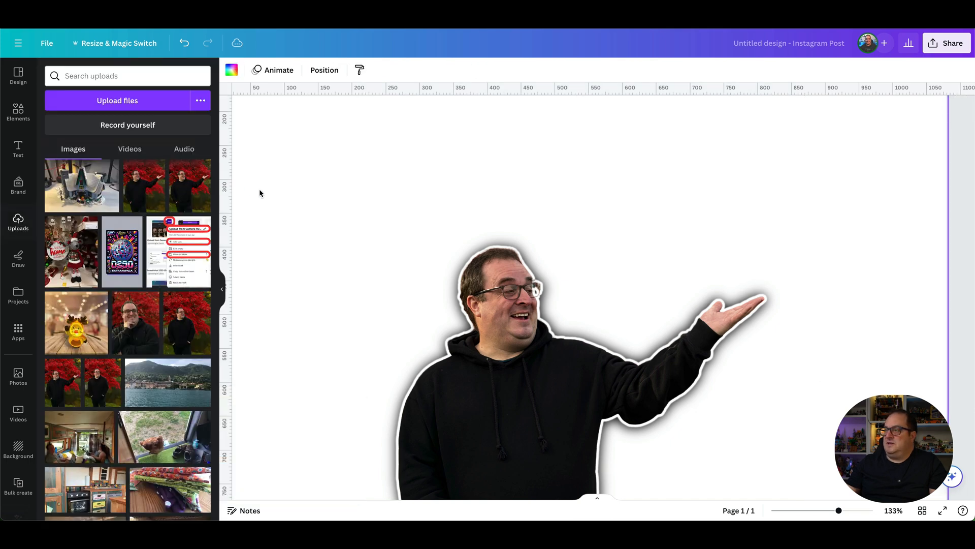